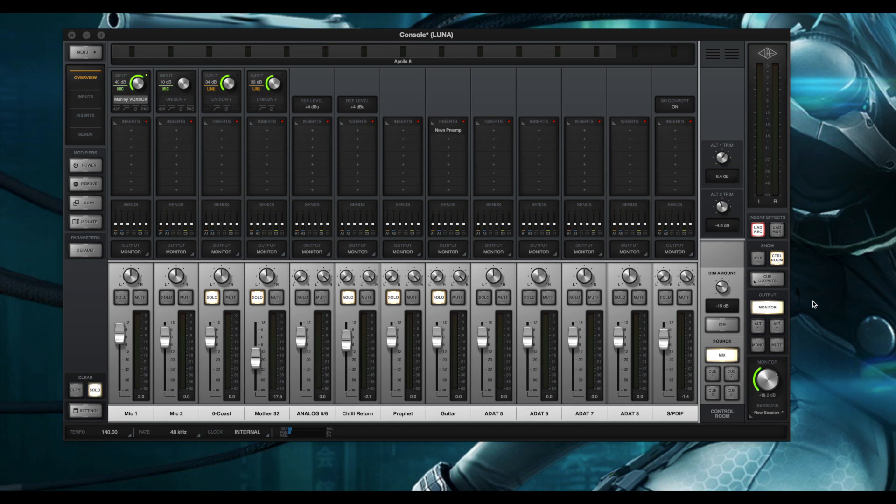
pyautogui.moveTo(341, 246)
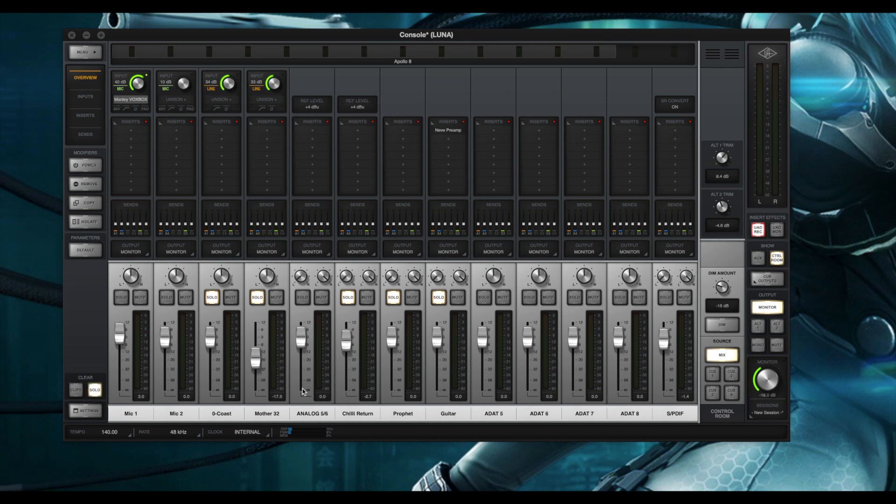
# Open and close the console settings, then mirror Cue 4 to S/PDIF in Cue Outputs
pyautogui.click(86, 410)
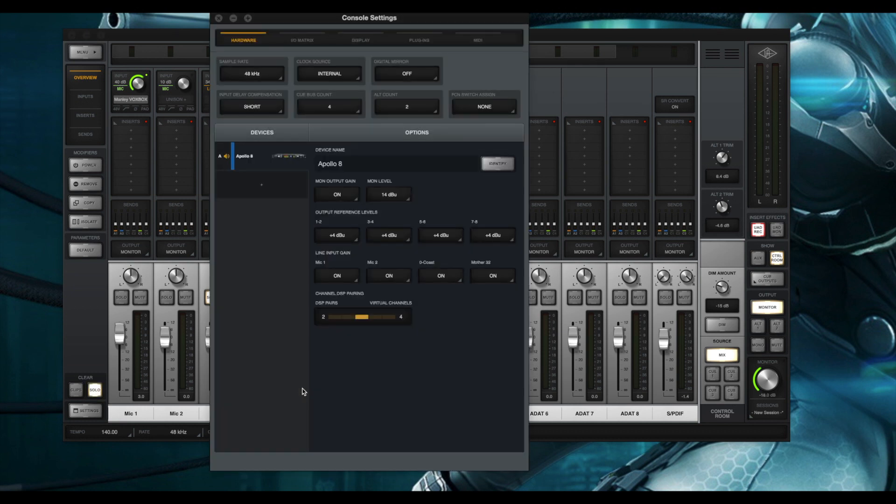
pyautogui.moveTo(249, 314)
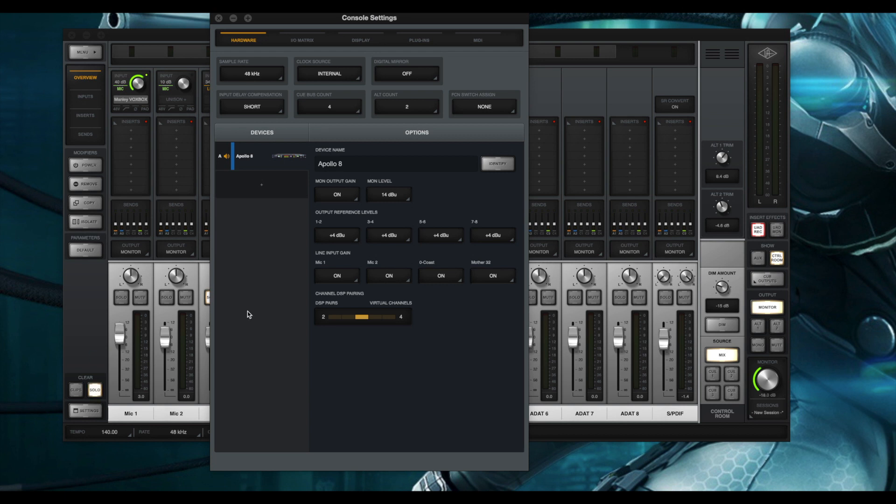
pyautogui.moveTo(459, 69)
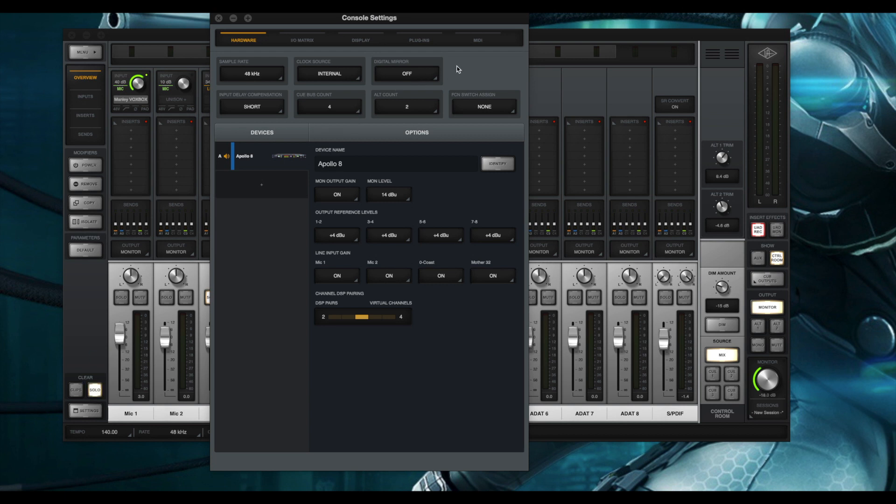
pyautogui.moveTo(414, 51)
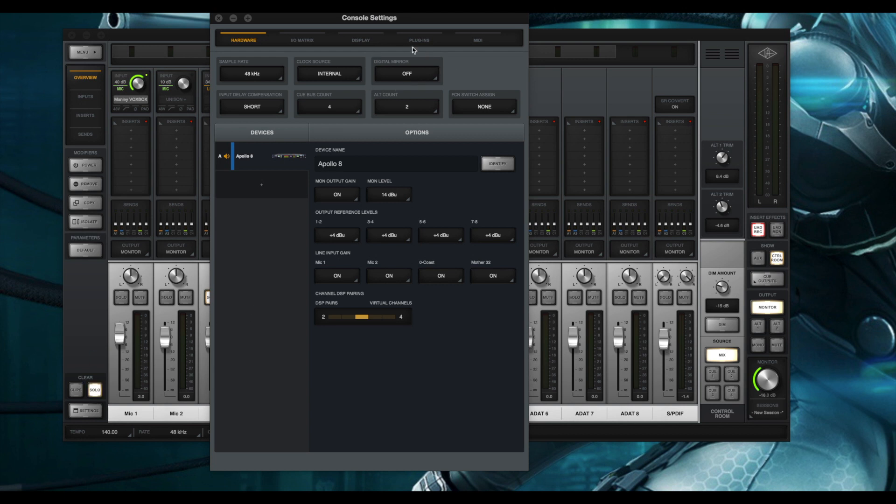
pyautogui.moveTo(423, 96)
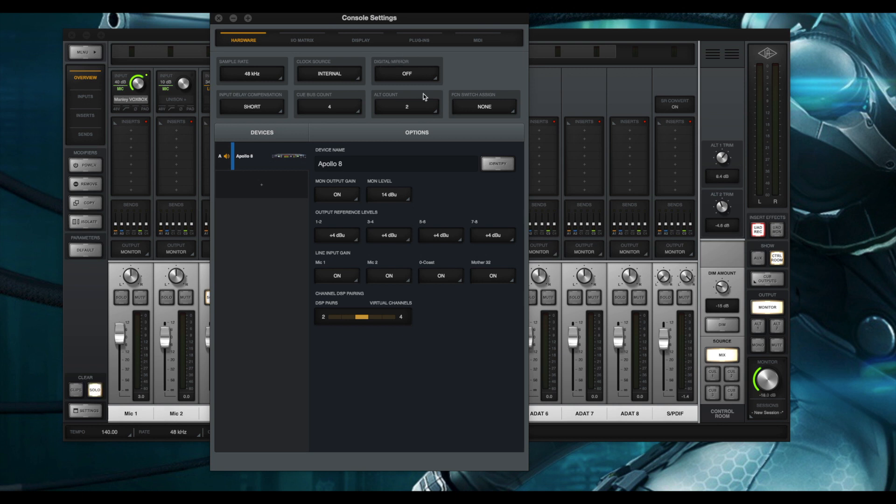
pyautogui.moveTo(418, 90)
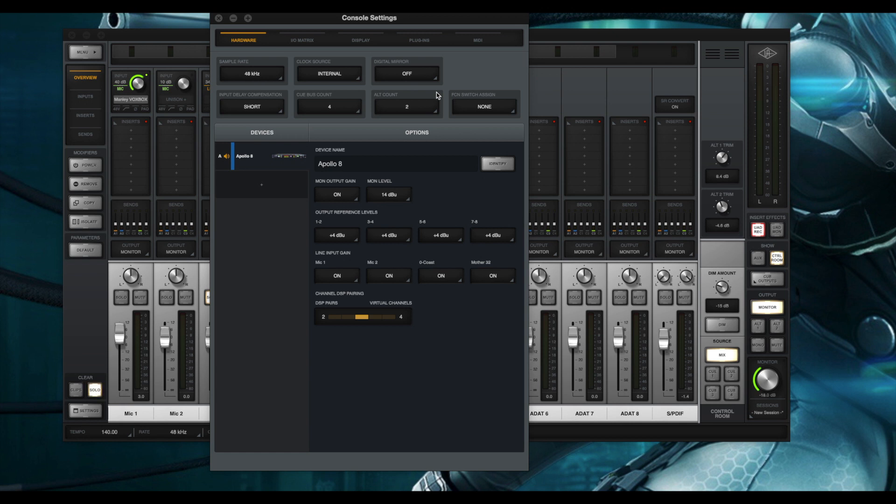
pyautogui.click(218, 18)
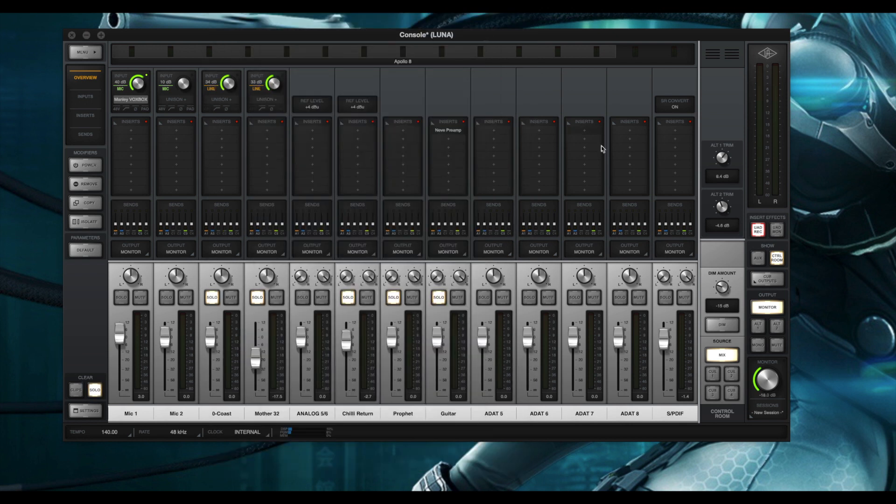
pyautogui.moveTo(816, 356)
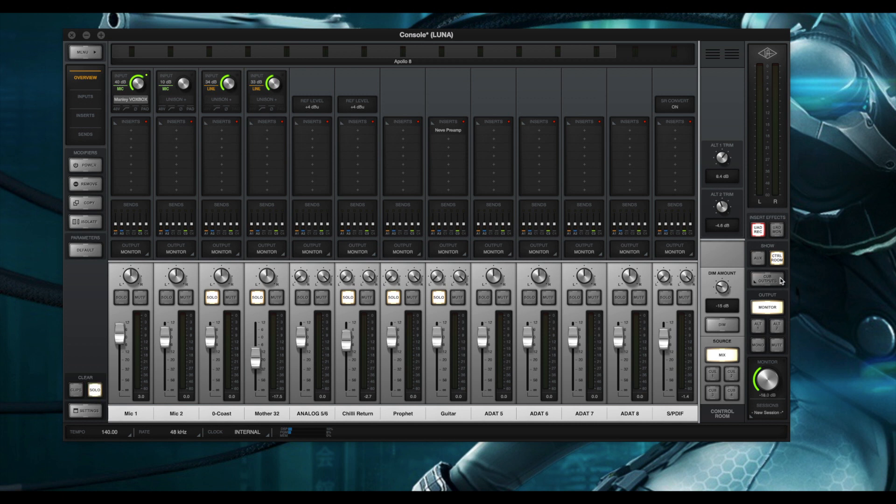
pyautogui.click(767, 279)
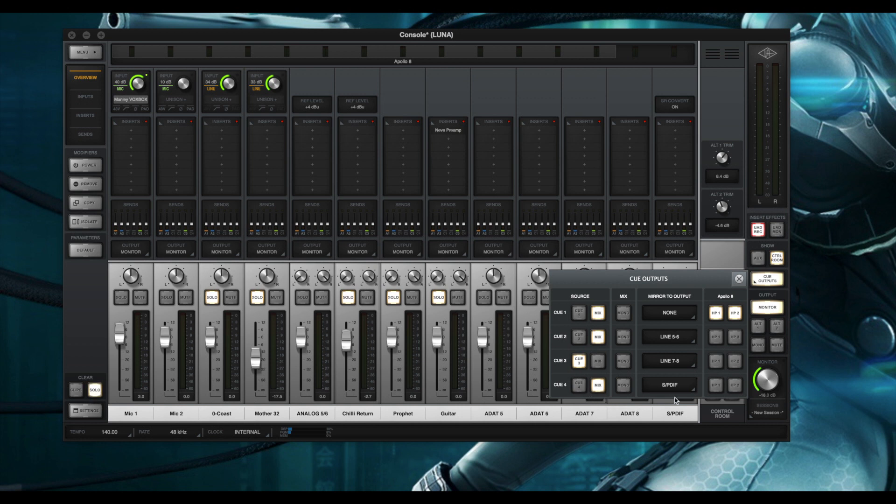
pyautogui.moveTo(666, 397)
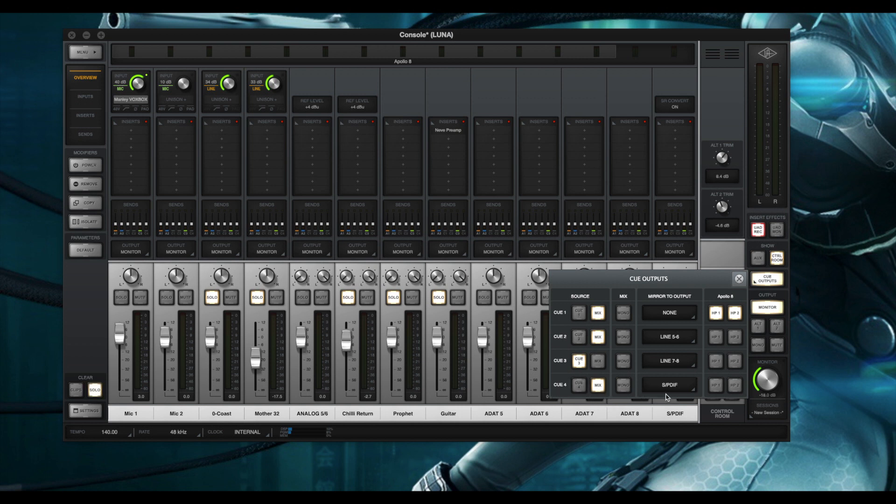
pyautogui.click(669, 385)
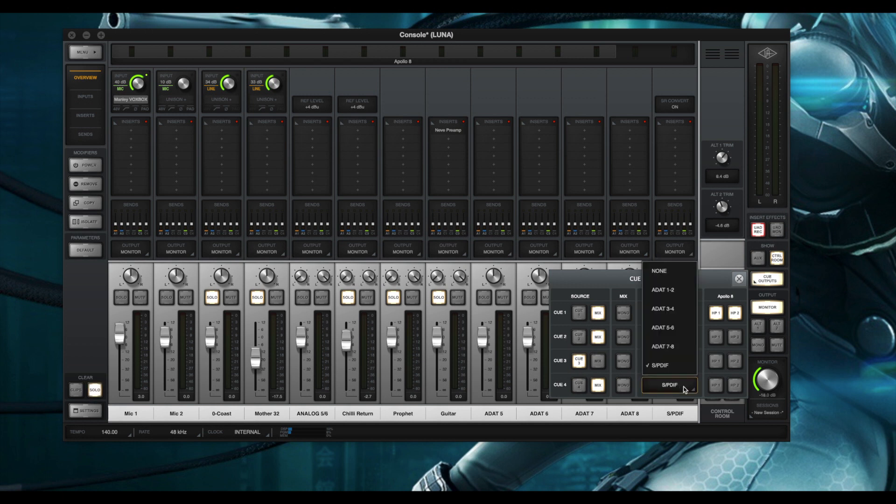
pyautogui.click(667, 385)
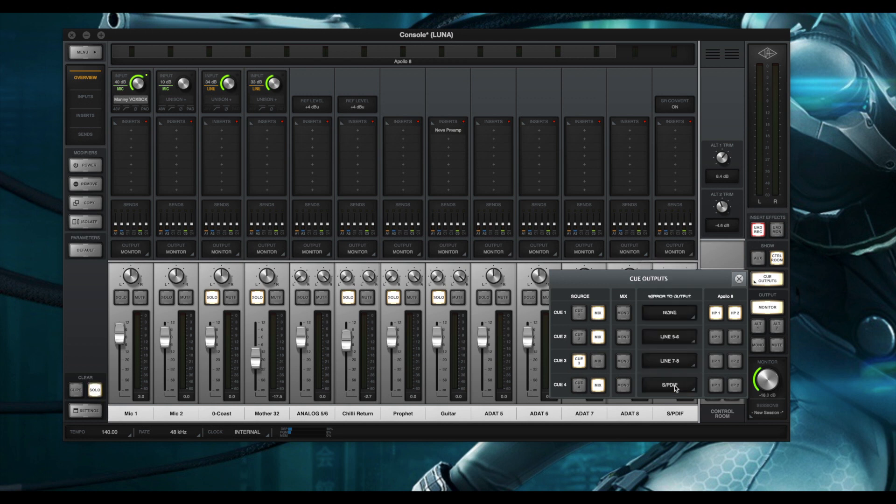